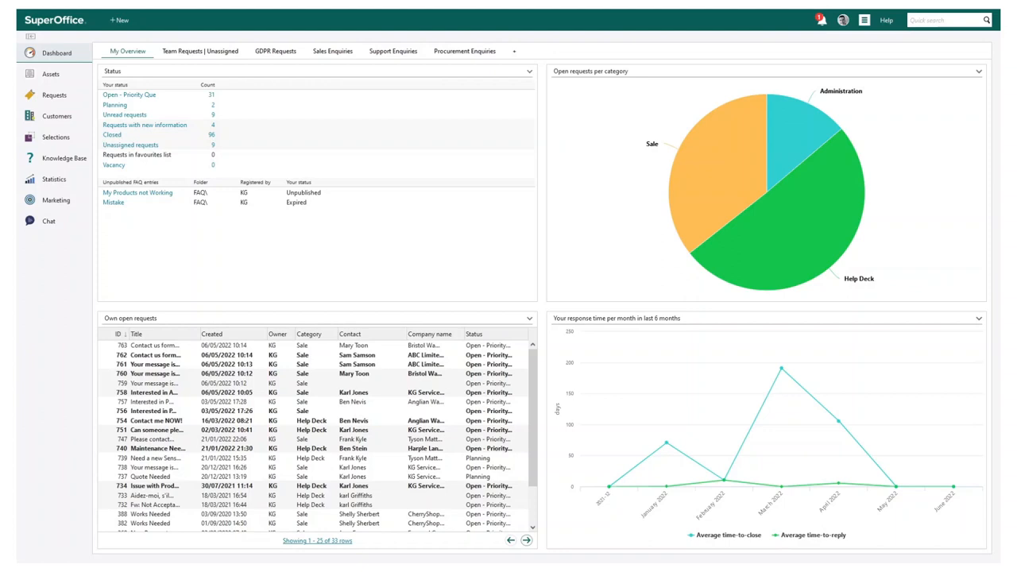
mouse_move(119, 20)
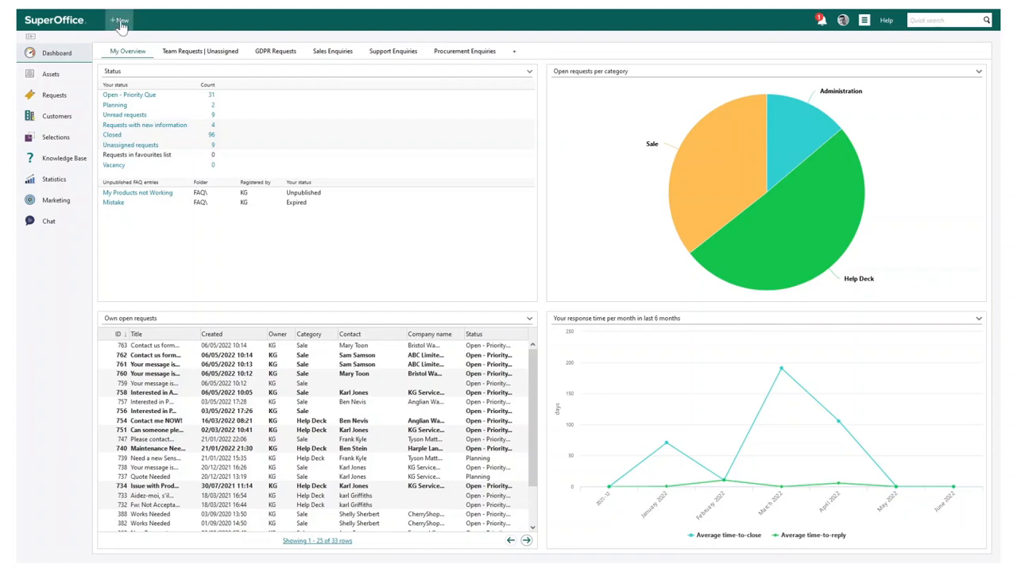
Check the Team Requests | Unassigned dashboard, then open your own open requests, showing request 732.
left_click(119, 20)
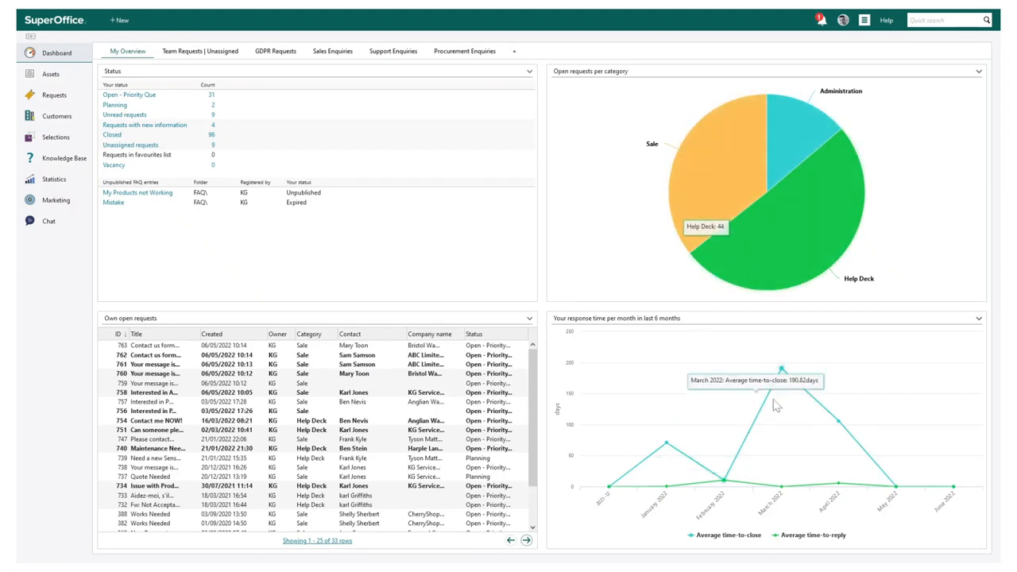
mouse_move(243, 66)
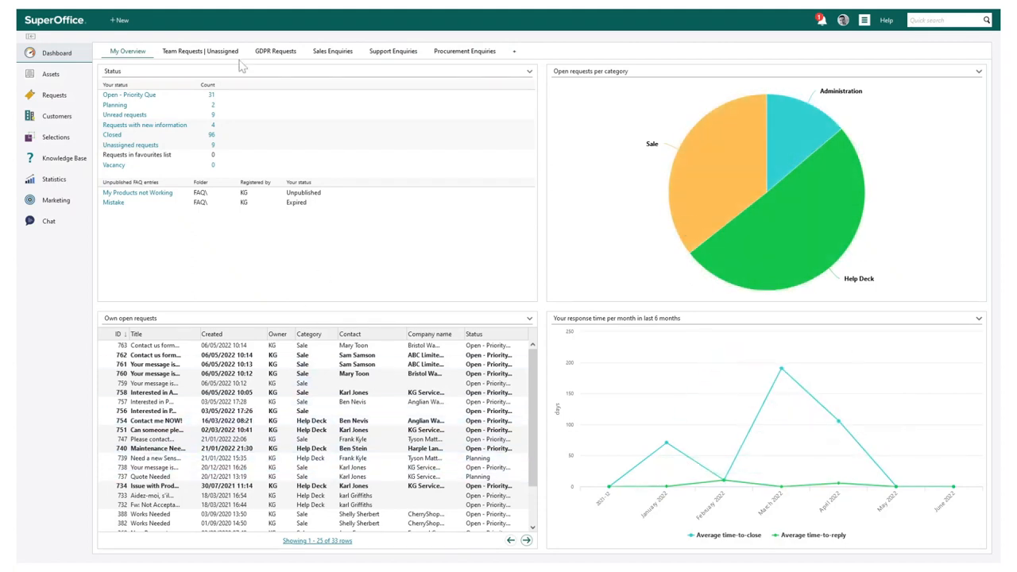
left_click(201, 51)
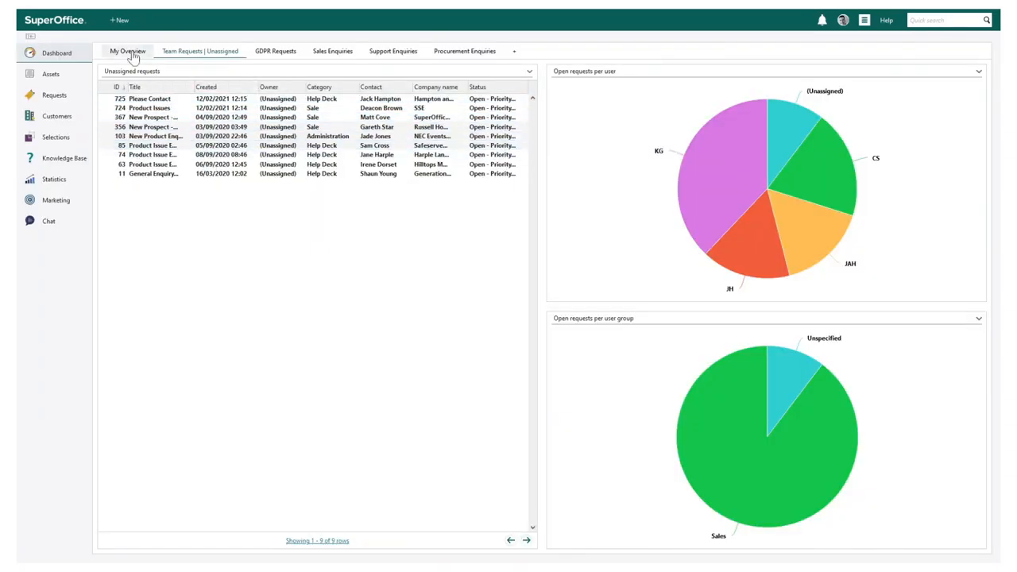
left_click(54, 96)
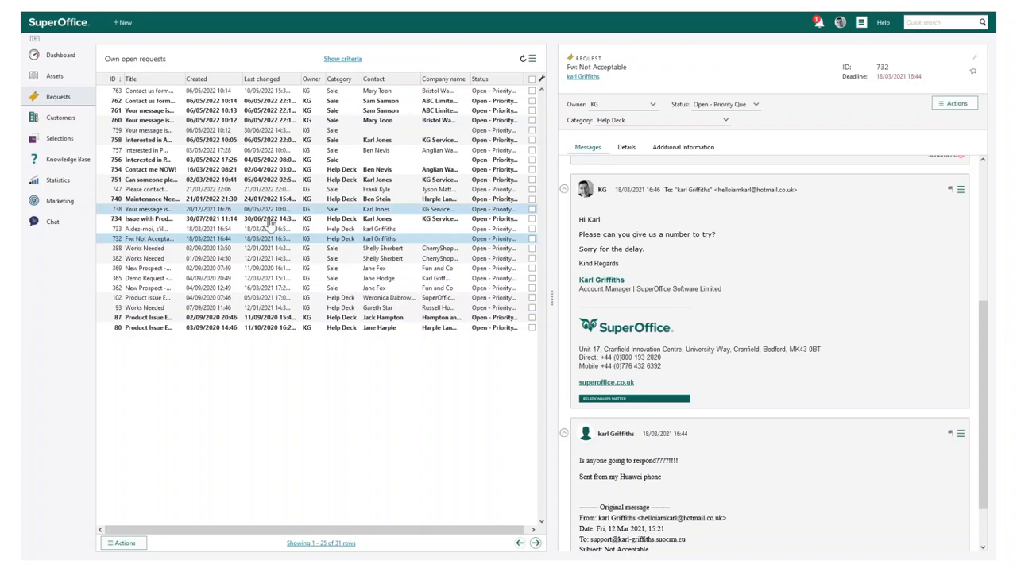
Preview requests 733 and 740, then open request 734 'Issue with Product' in full view.
left_click(147, 229)
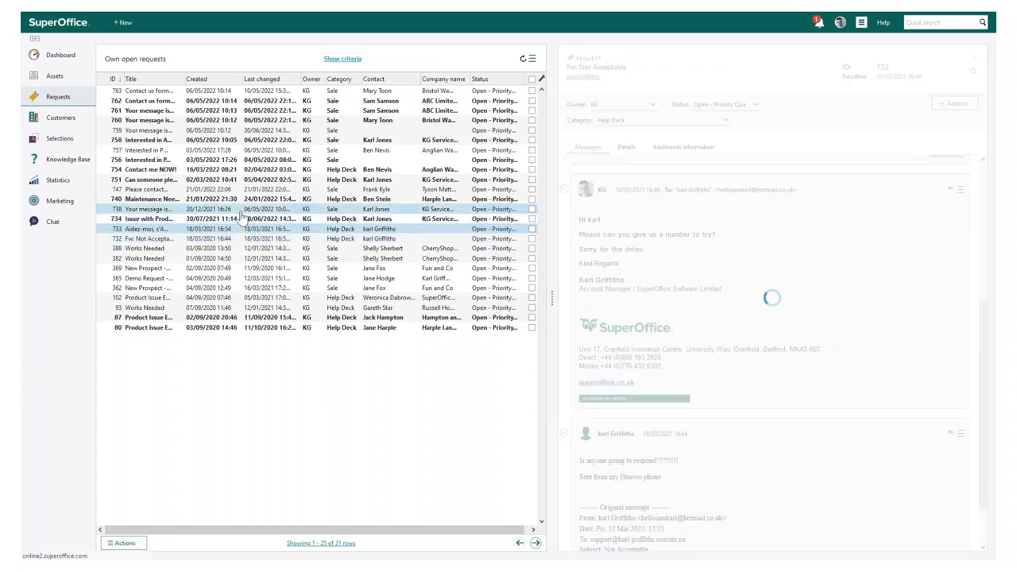
left_click(147, 229)
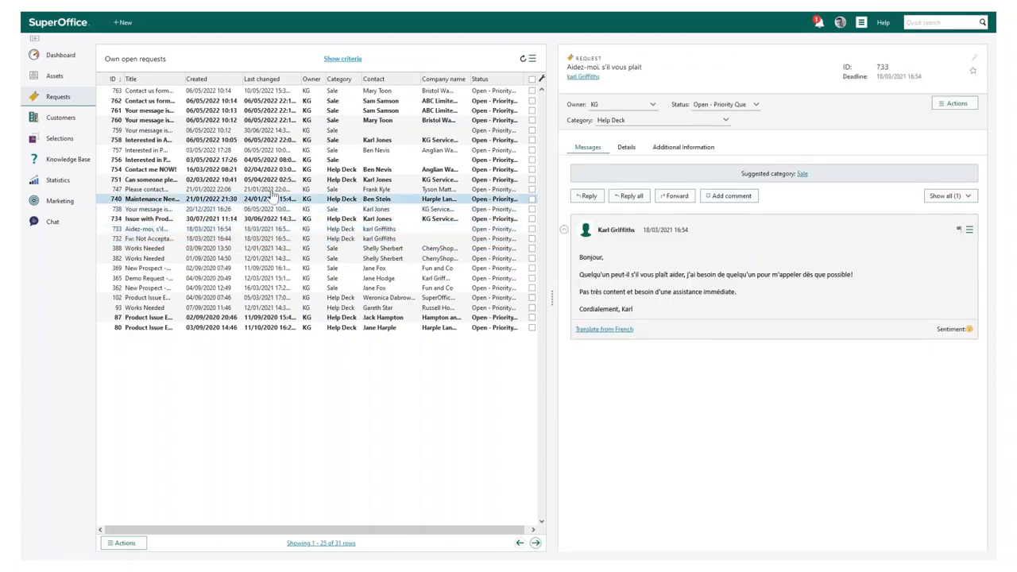
left_click(149, 199)
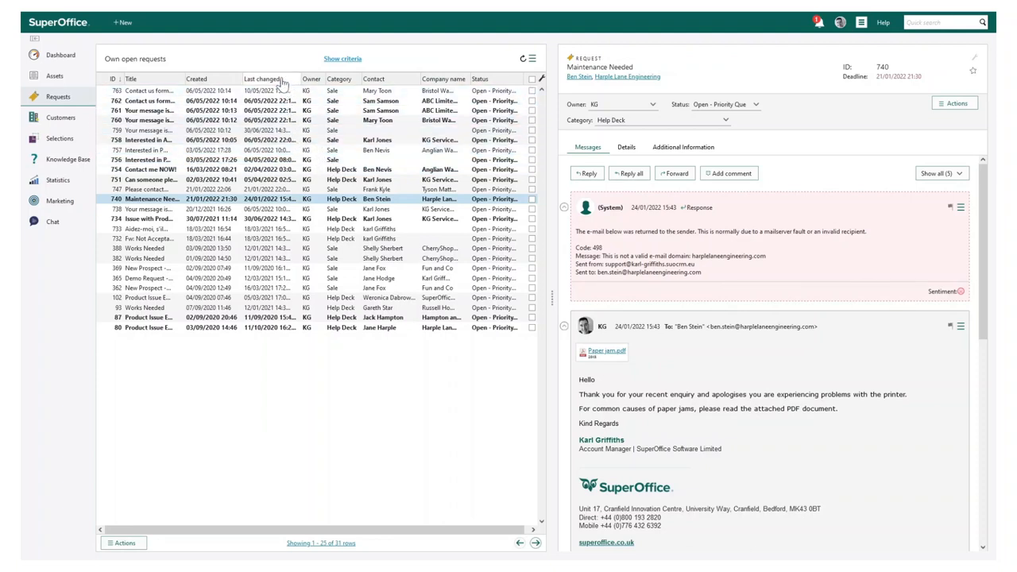
left_click(147, 219)
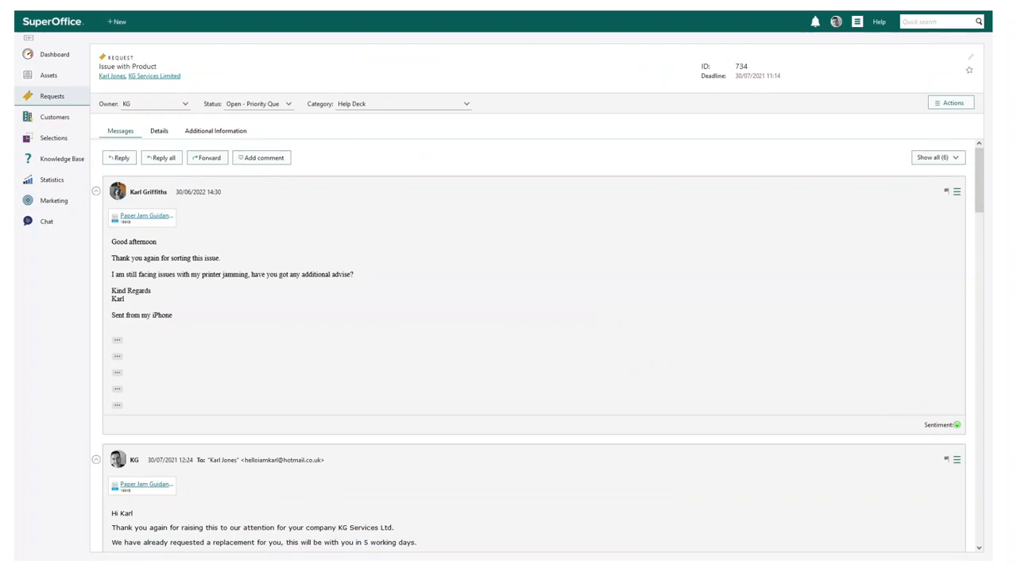
Scroll through request 734's six messages, including the internal note about a likely recall.
scroll("down", 3)
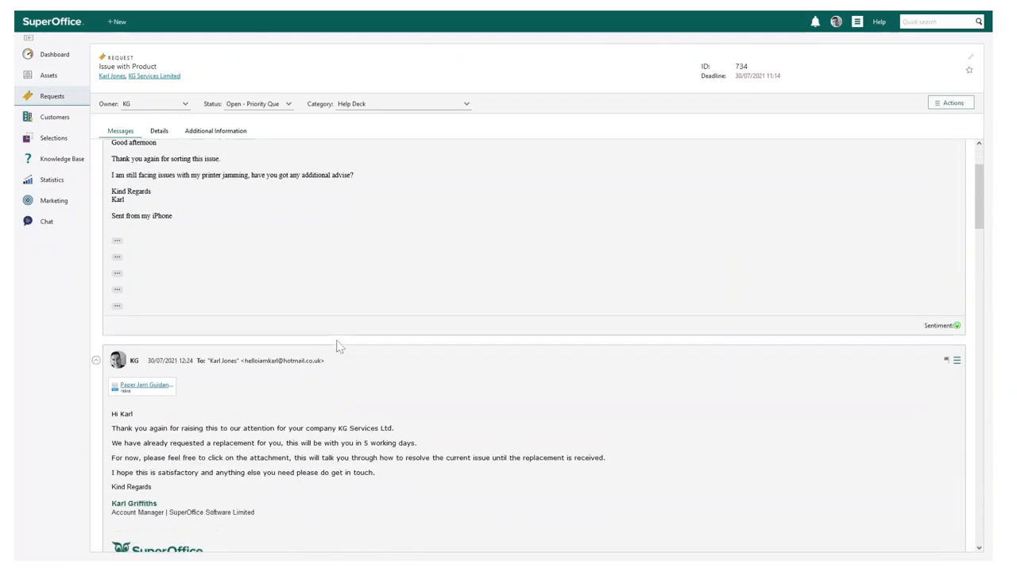
scroll("down", 3)
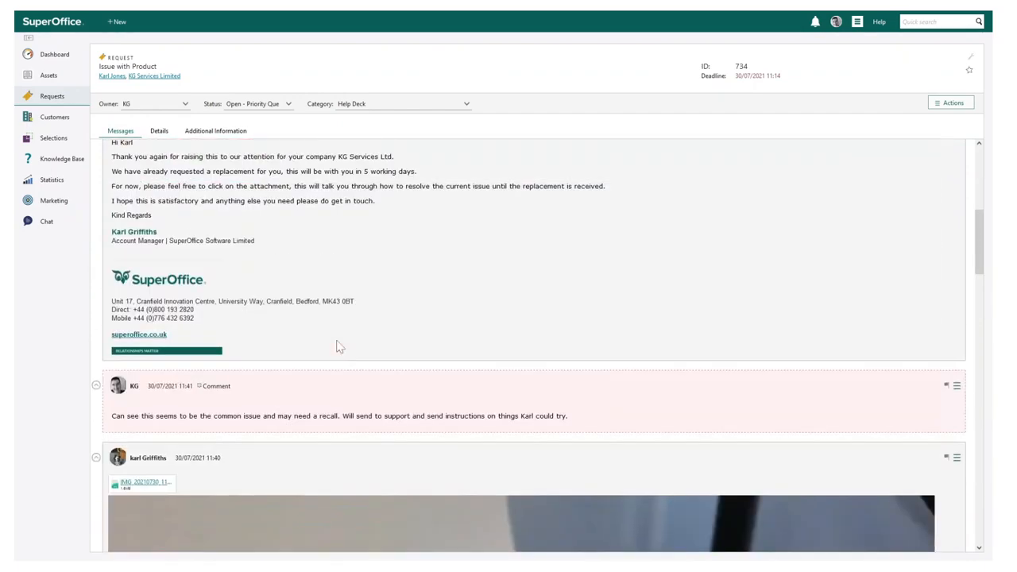
scroll("up", 3)
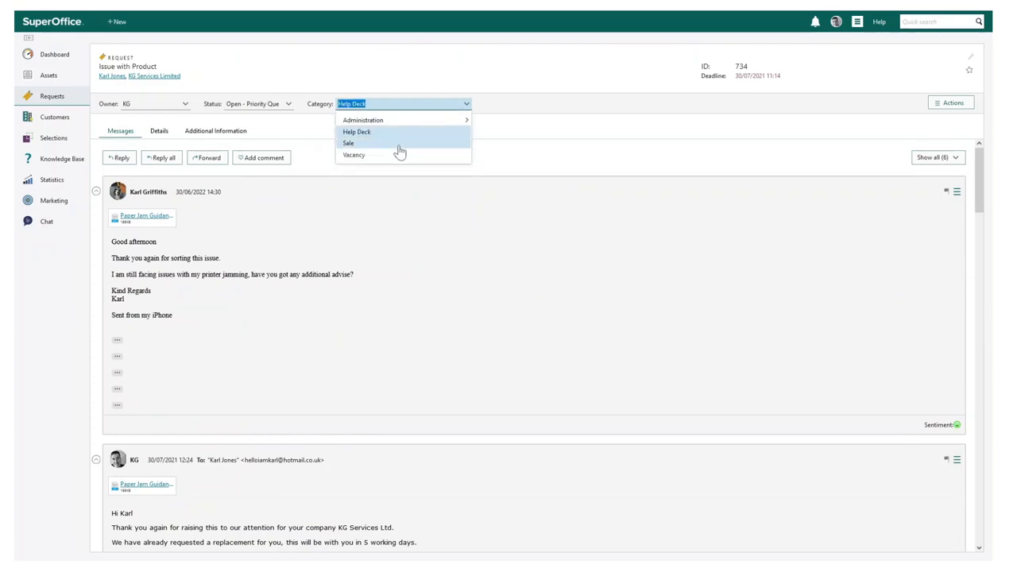
left_click(357, 132)
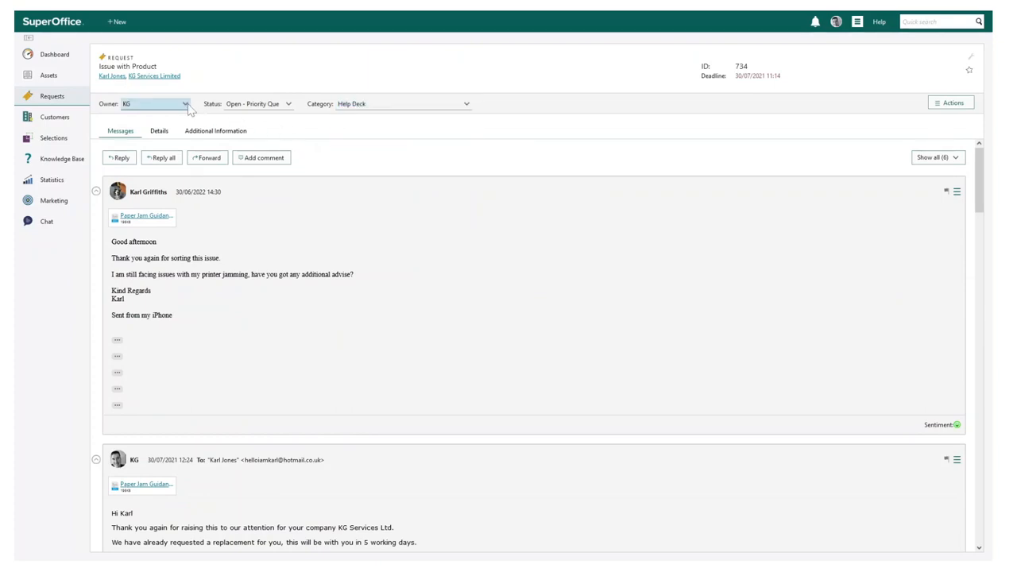
left_click(184, 103)
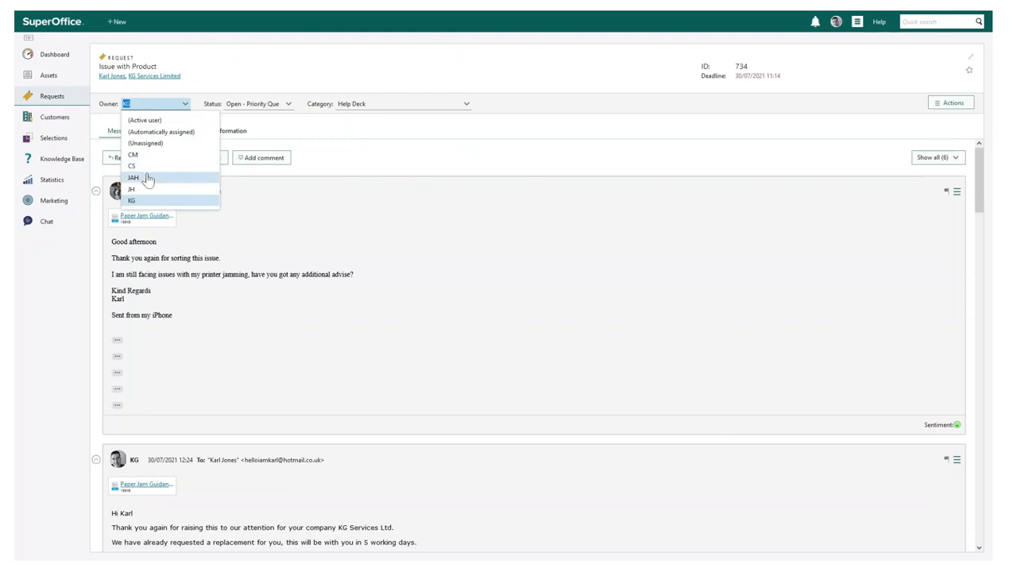
left_click(132, 200)
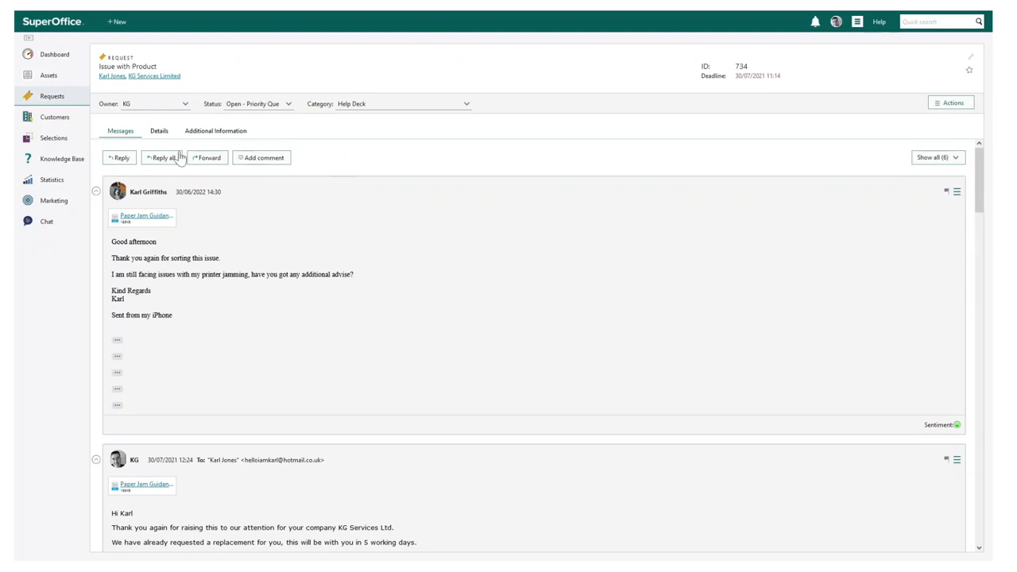
left_click(120, 157)
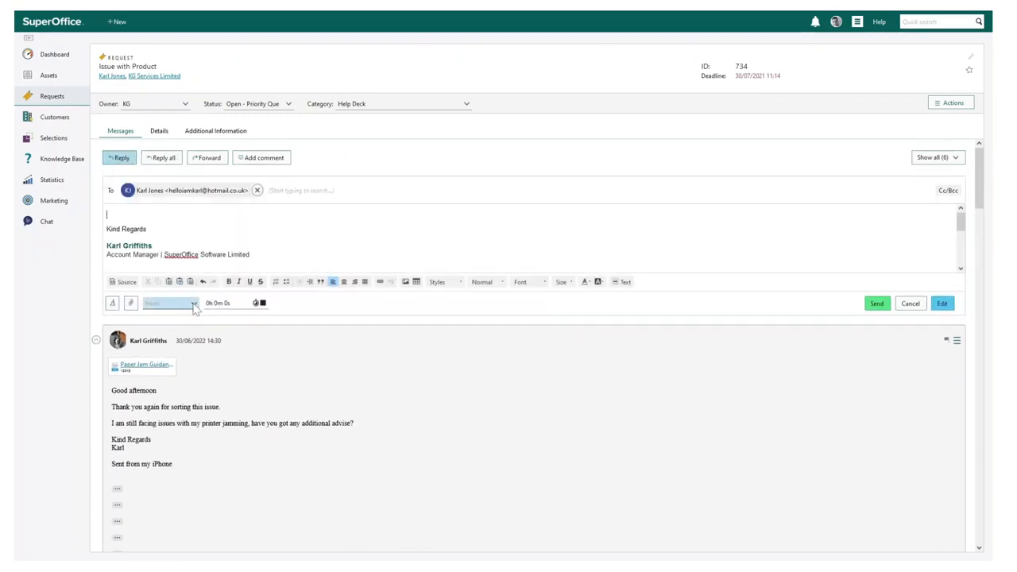
left_click(192, 303)
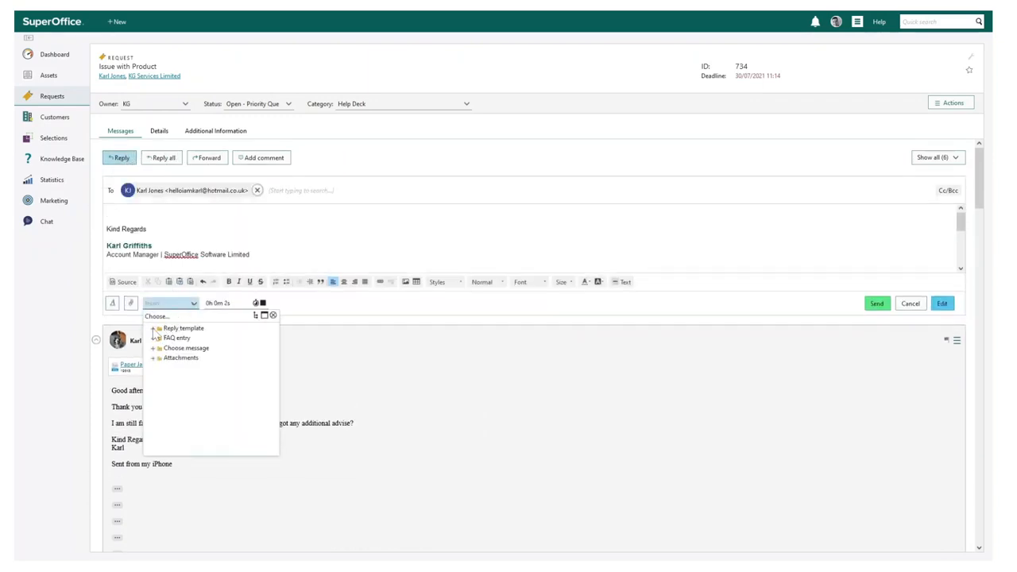
left_click(183, 328)
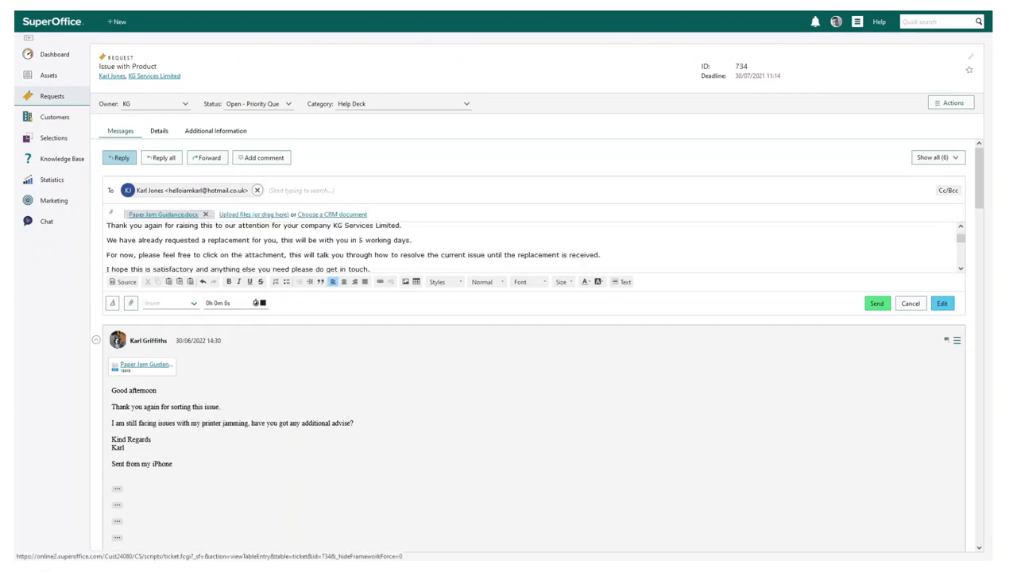
left_click(876, 303)
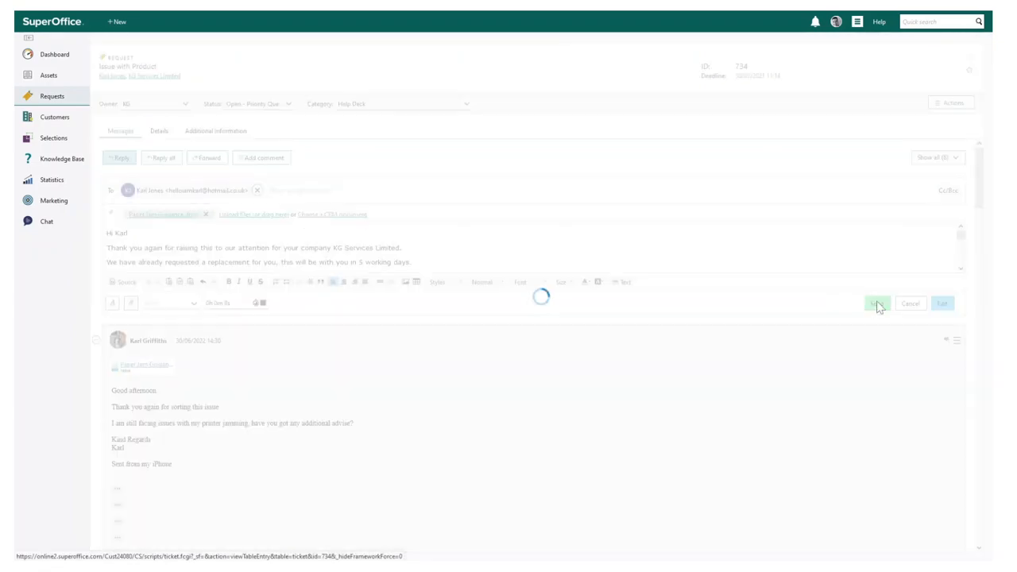
left_click(877, 303)
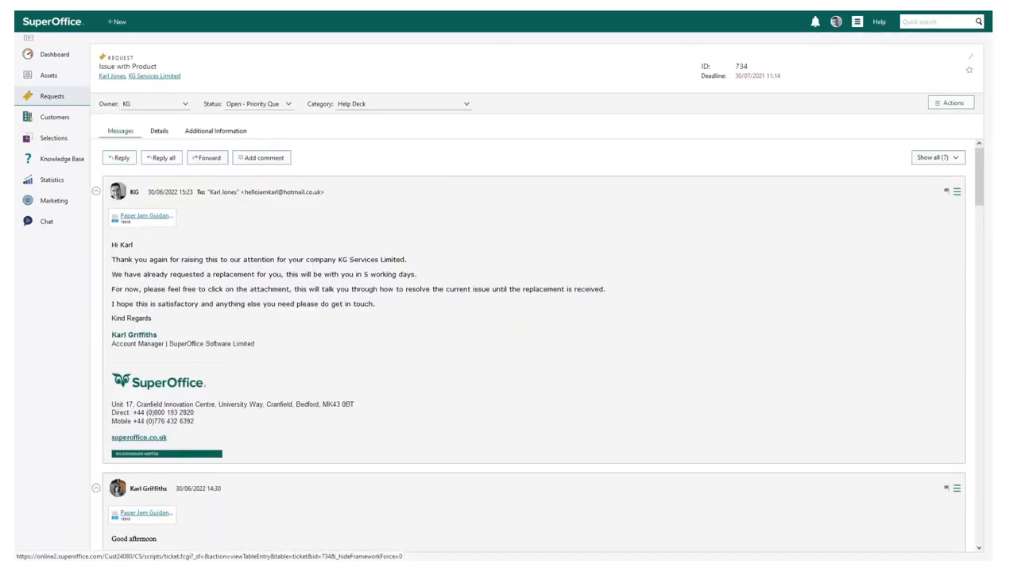
In Statistics, request the 'Time to reply and close' and 'Messages and replies' 12-month trends.
left_click(51, 180)
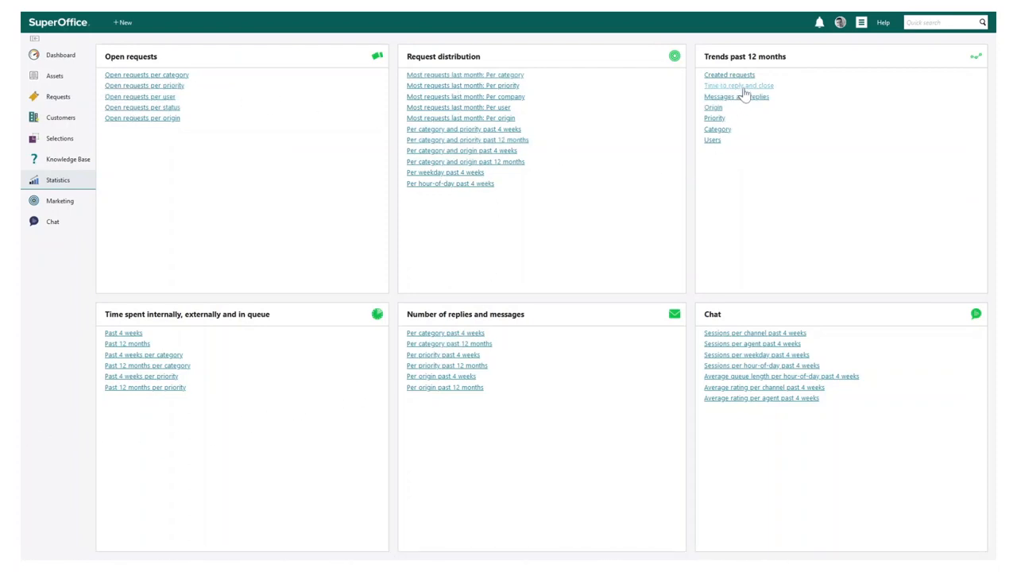
left_click(739, 86)
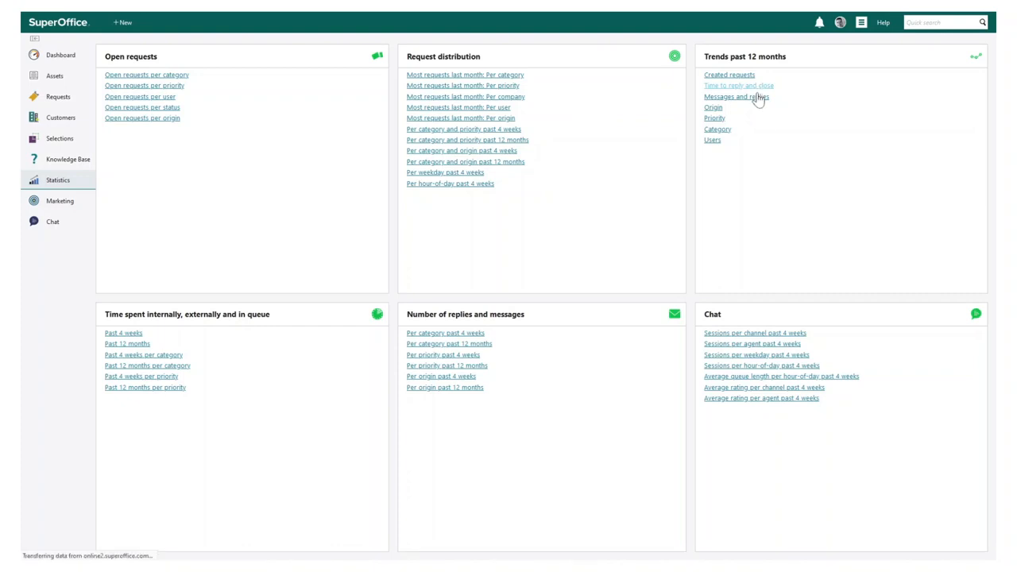
left_click(738, 85)
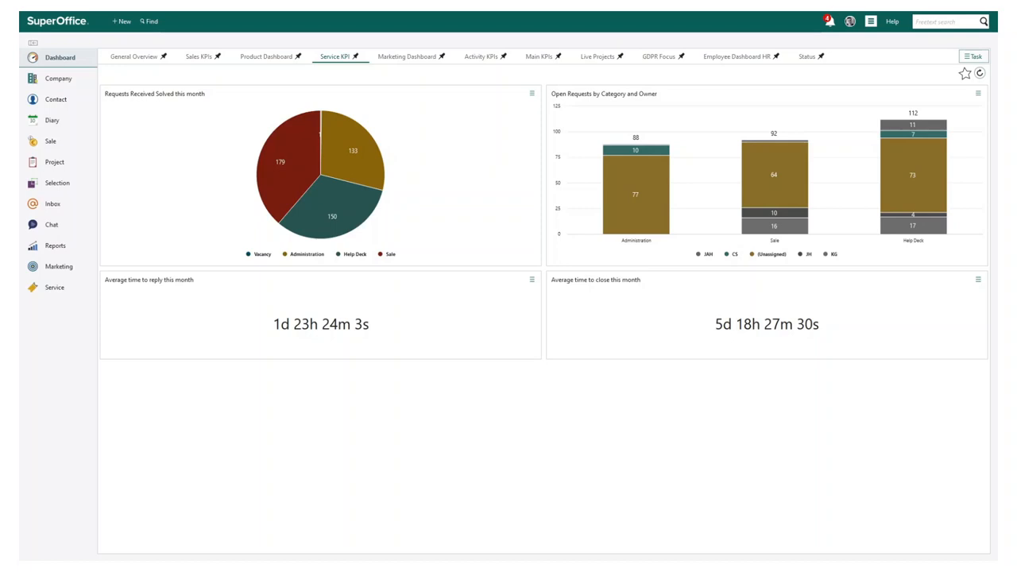
mouse_move(119, 271)
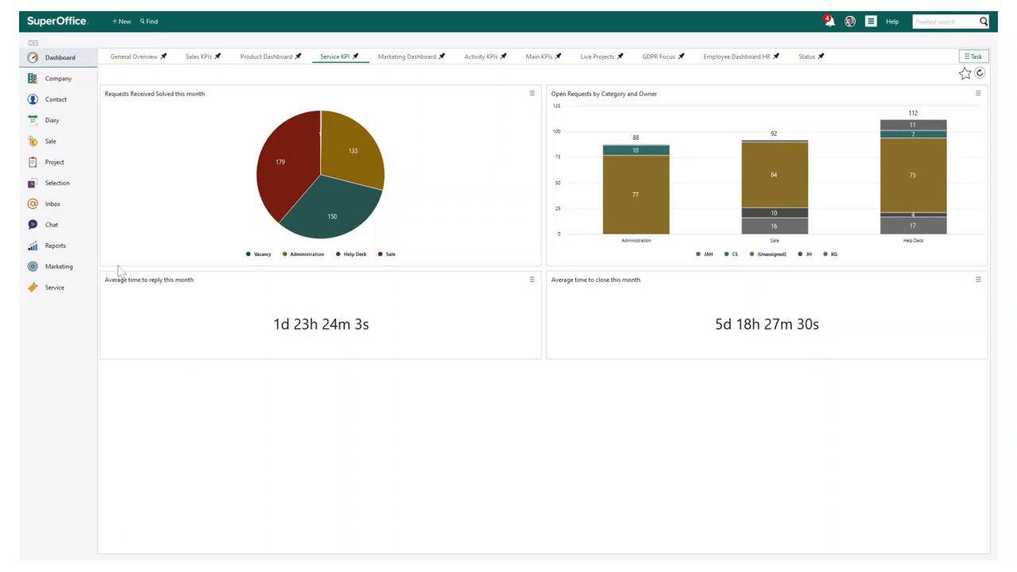
mouse_move(644, 178)
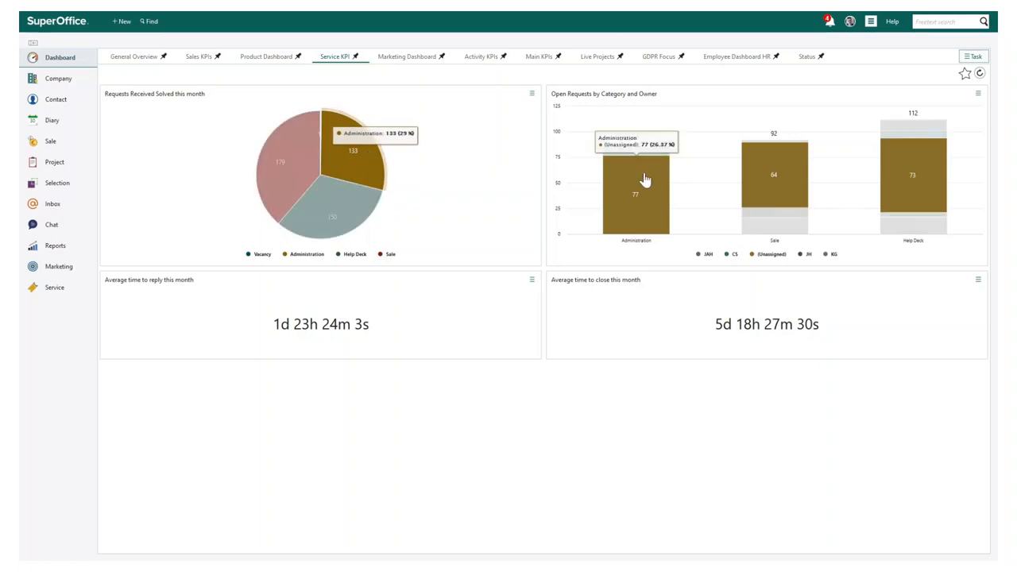
mouse_move(914, 224)
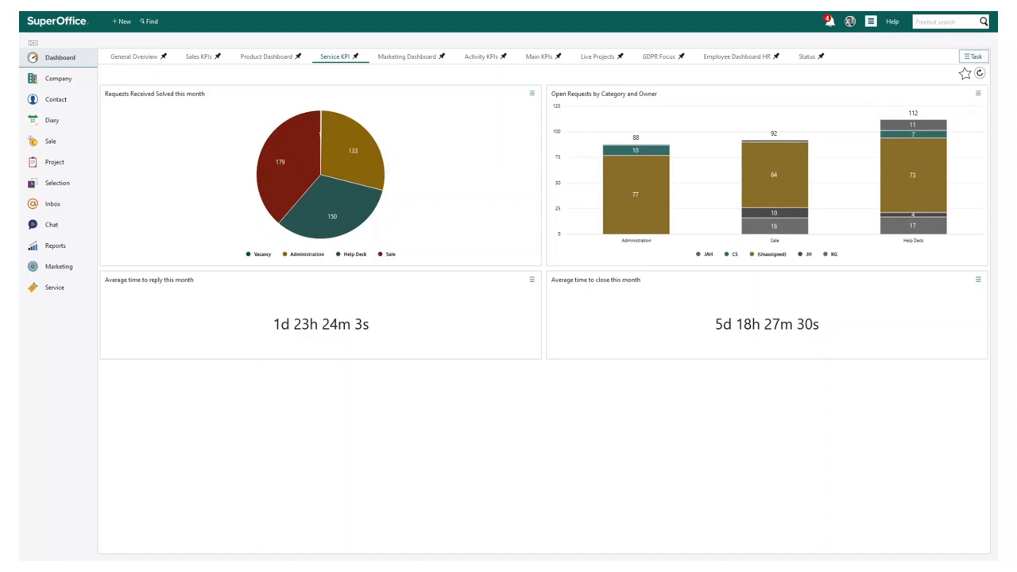
Open the KG Services Limited company card in SuperOffice CRM.
left_click(58, 78)
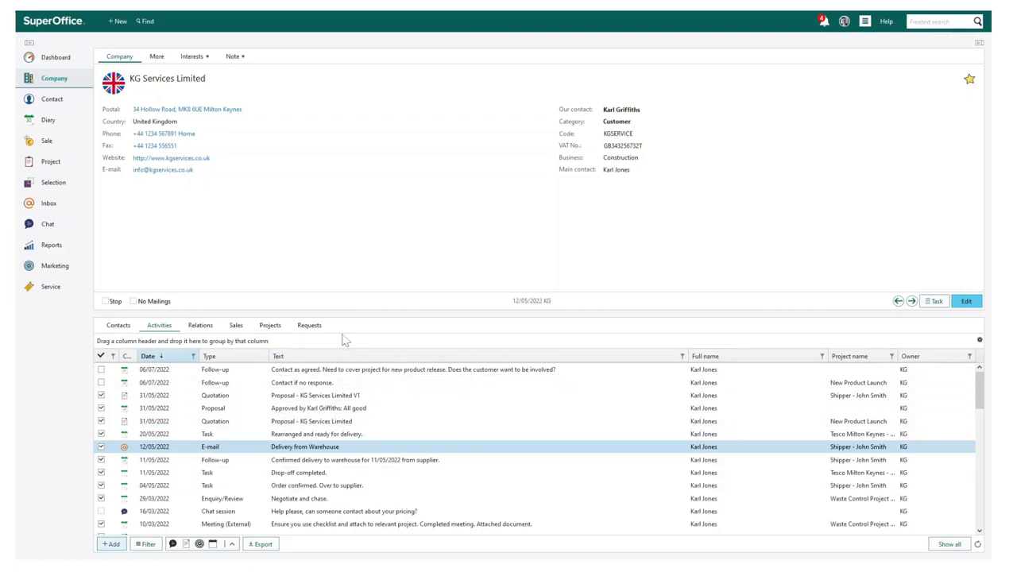
Show the company's Requests tab and collapse and re-expand request 734's latest message.
left_click(309, 325)
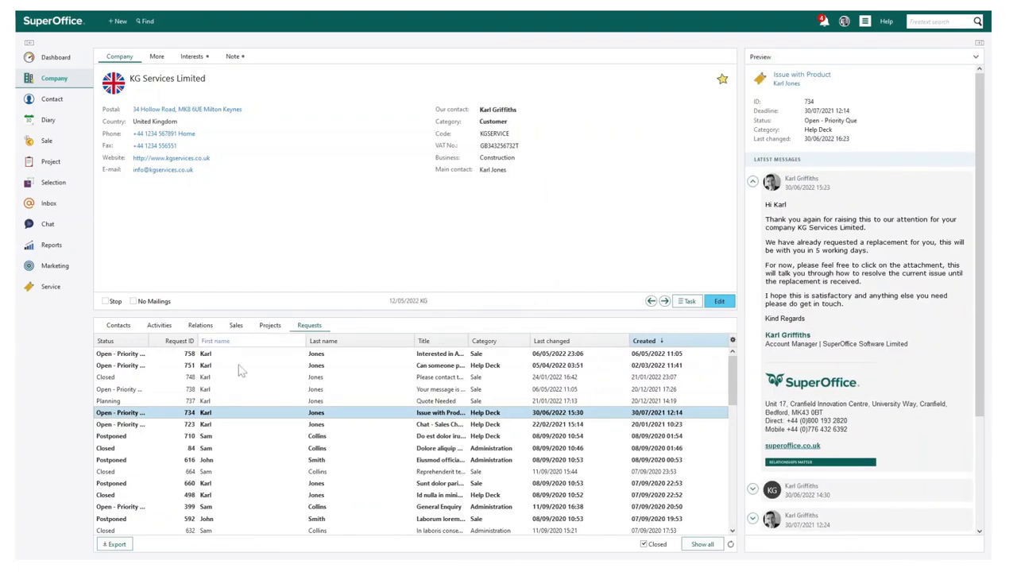
left_click(752, 181)
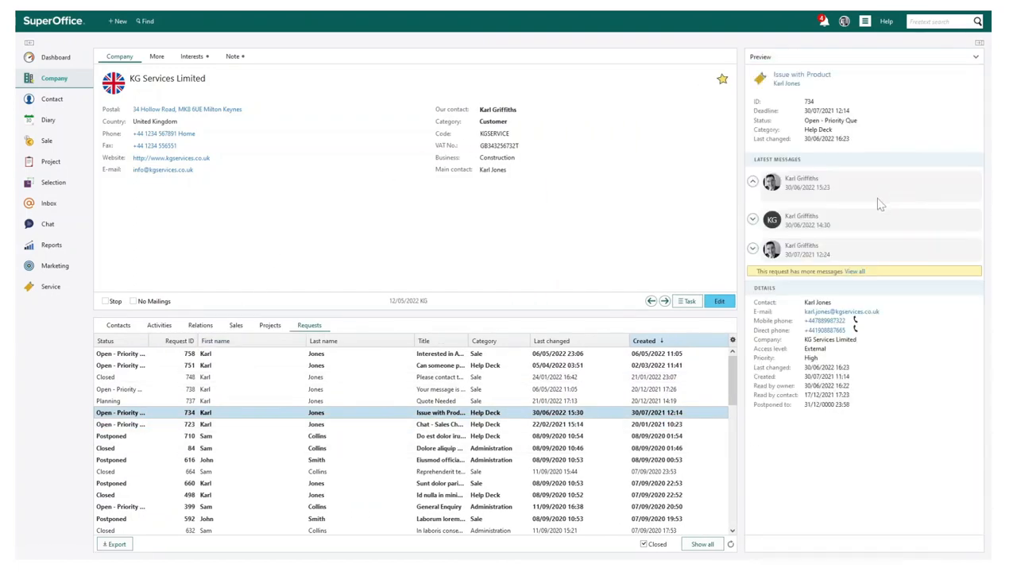
left_click(753, 181)
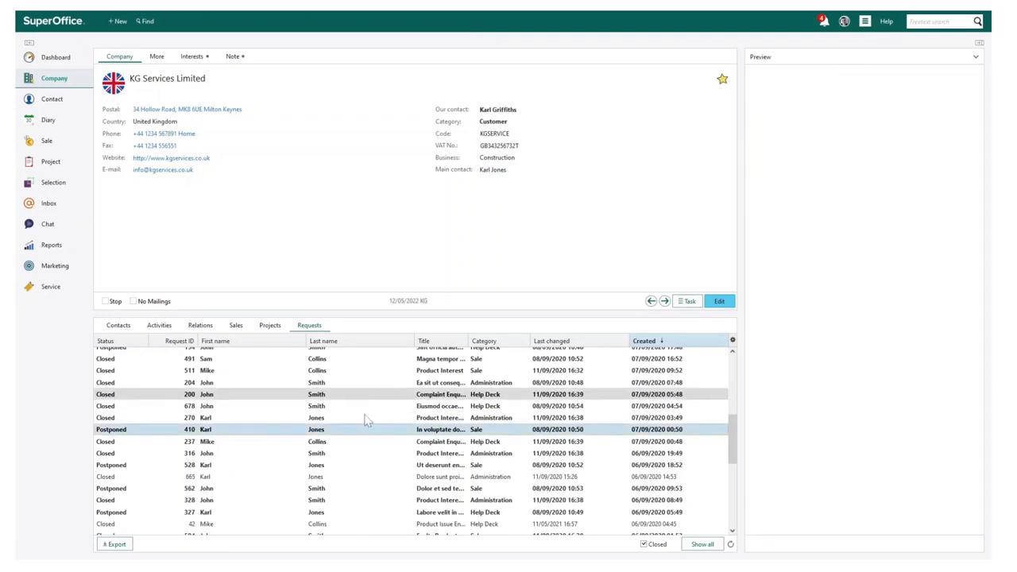
Preview Complaint Enquiry request 237 and Product Interest Enquiry request 328.
left_click(316, 441)
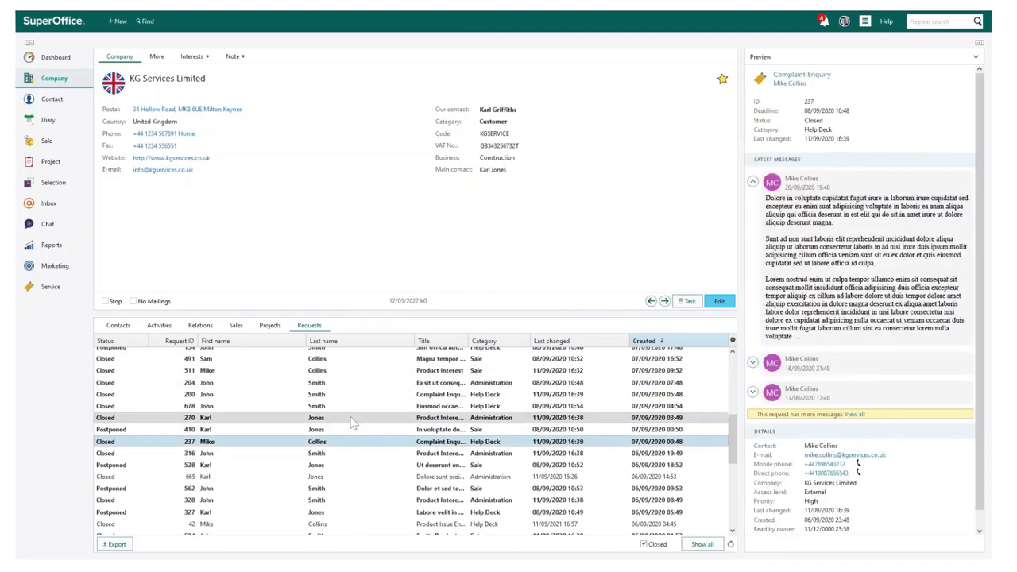
scroll("down", 3)
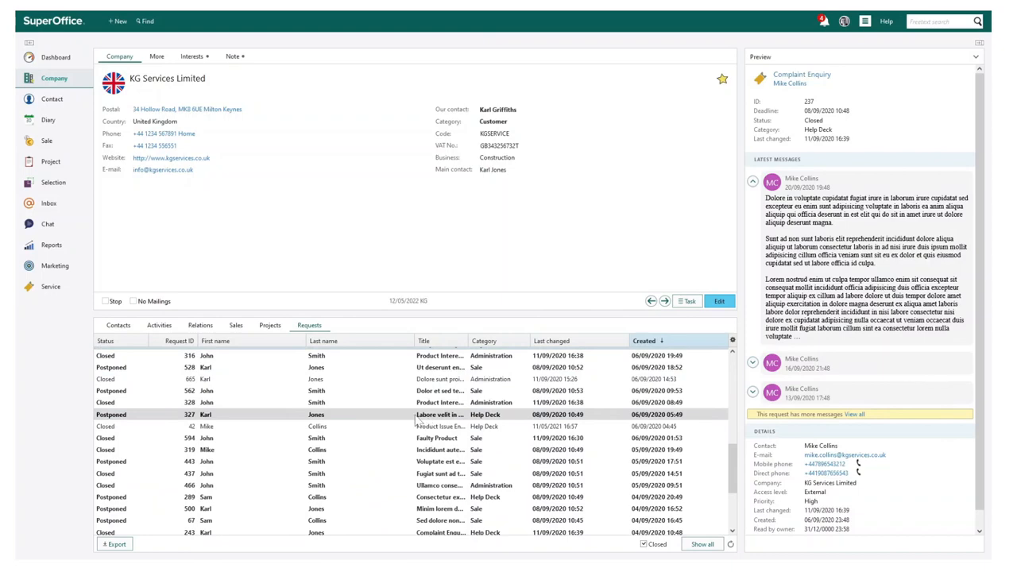
left_click(439, 402)
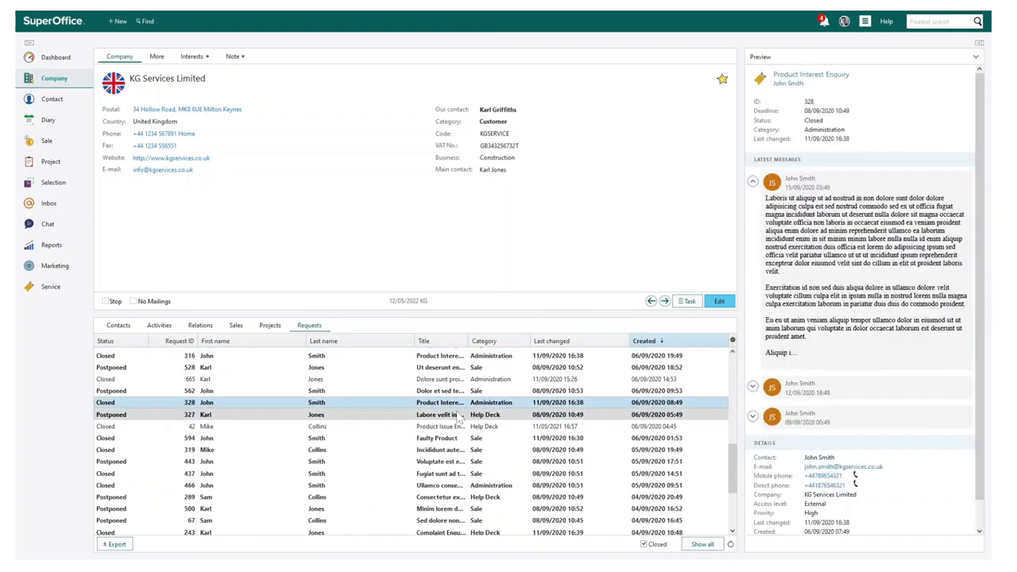